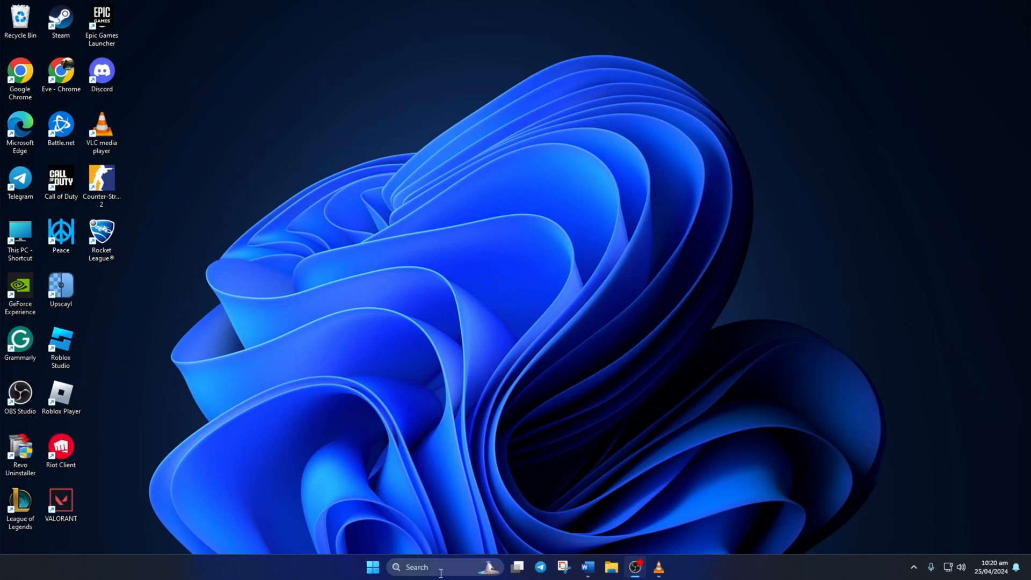
- Search 'cmd' and launch Command Prompt as administrator, approving the UAC prompt
type("cmd")
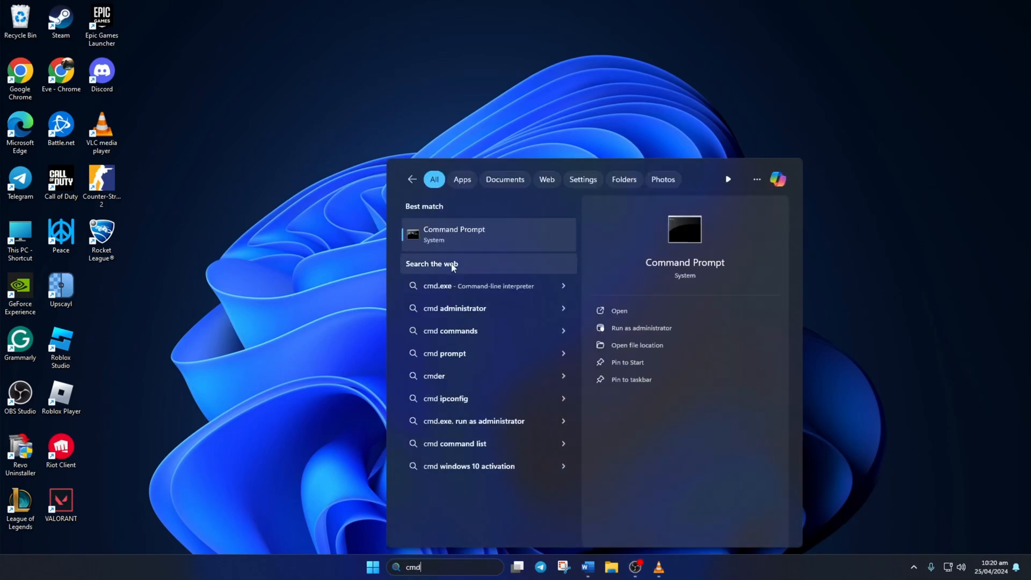
mouse_move(465, 240)
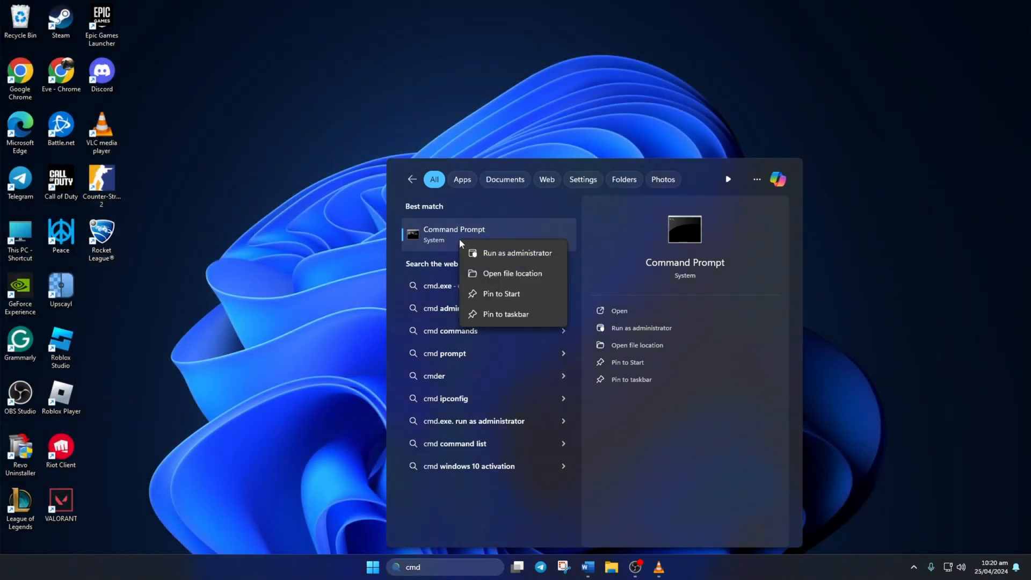
left_click(517, 253)
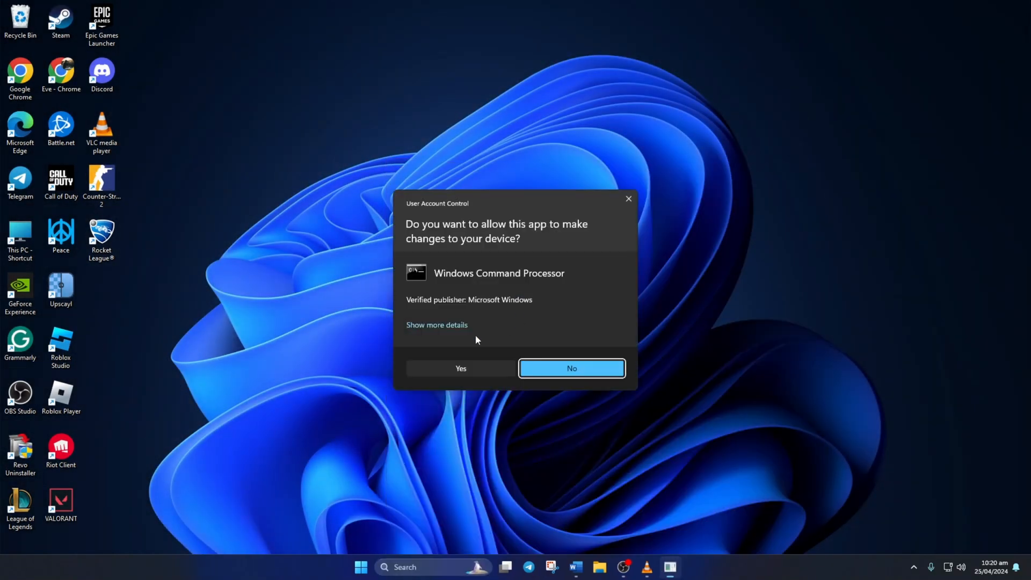
left_click(460, 369)
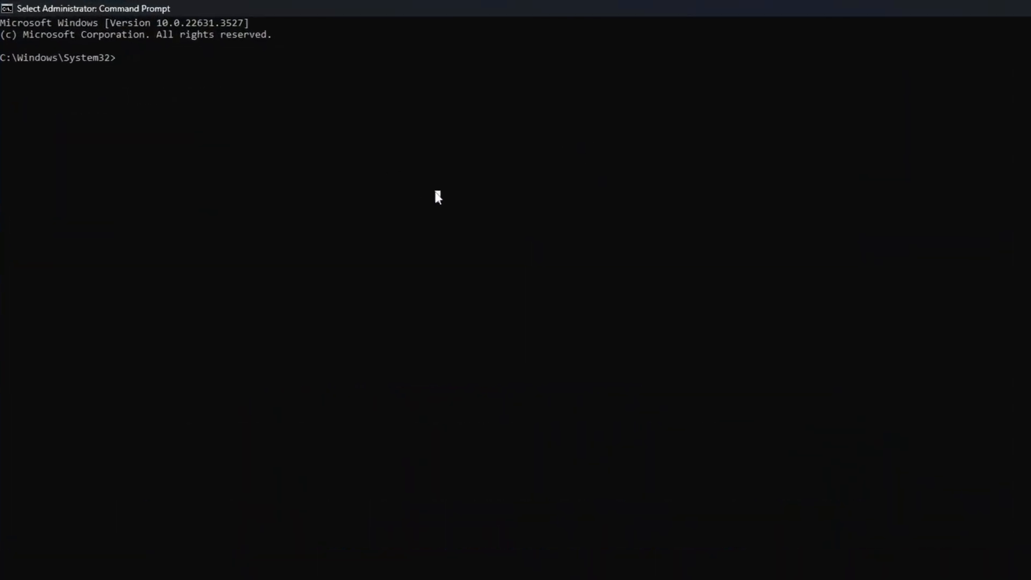
- Restart the Windows Audio service with 'net stop audiosrv' and 'net start audiosrv'
type("net stop audiosrv")
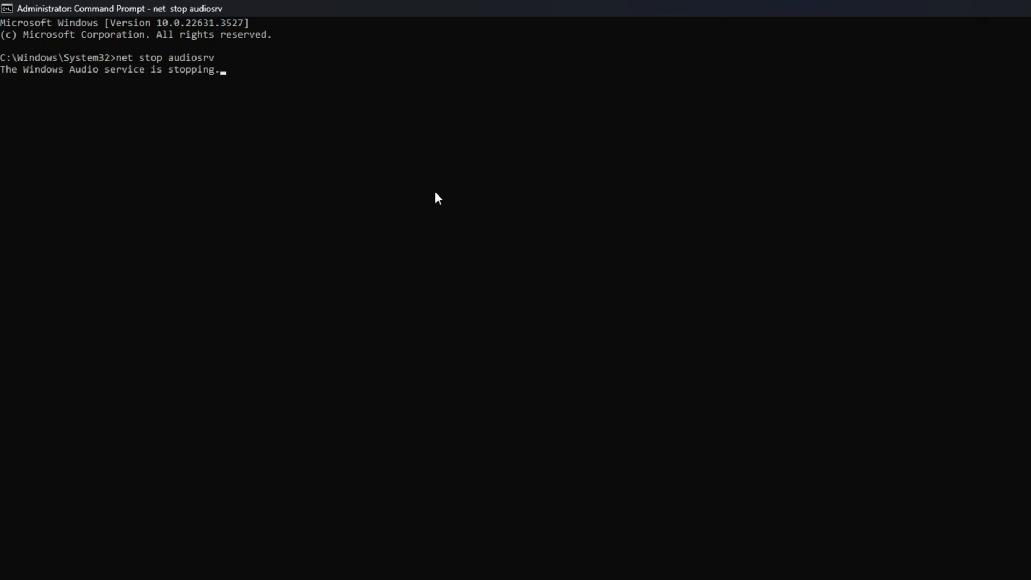
type("net start audiosrv")
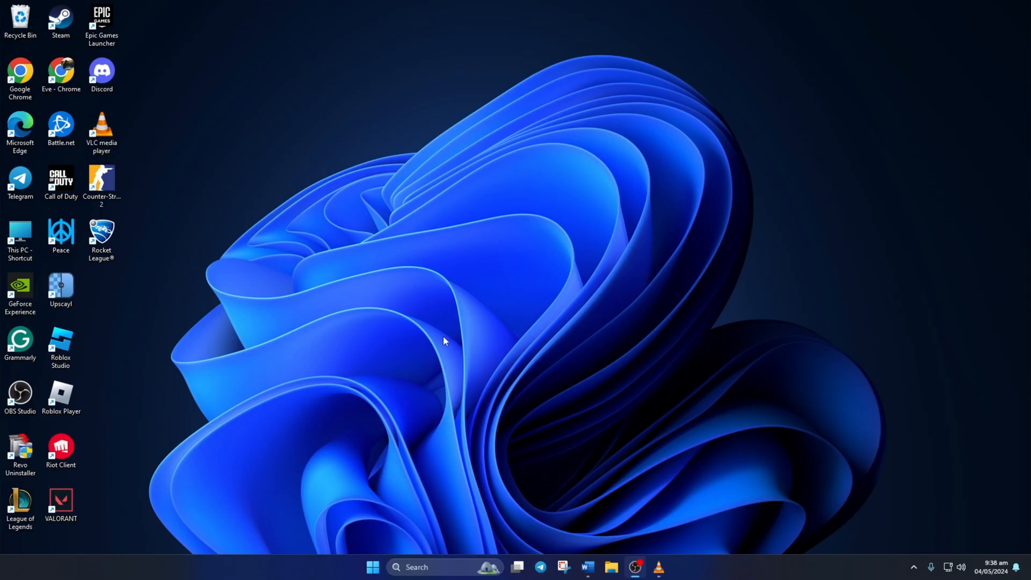
- Launch Rocket League from its desktop shortcut
left_click(100, 237)
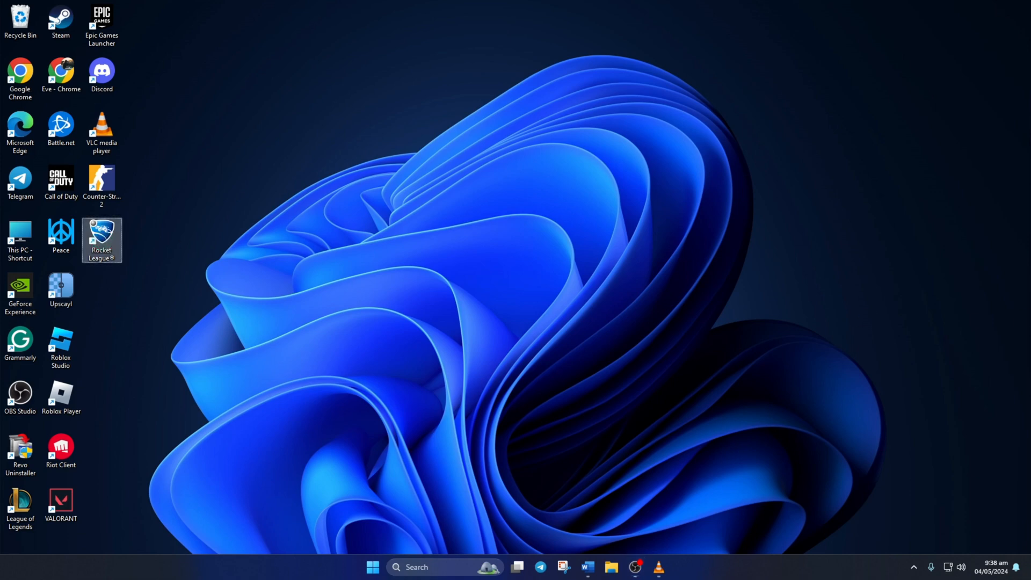
double_click(102, 239)
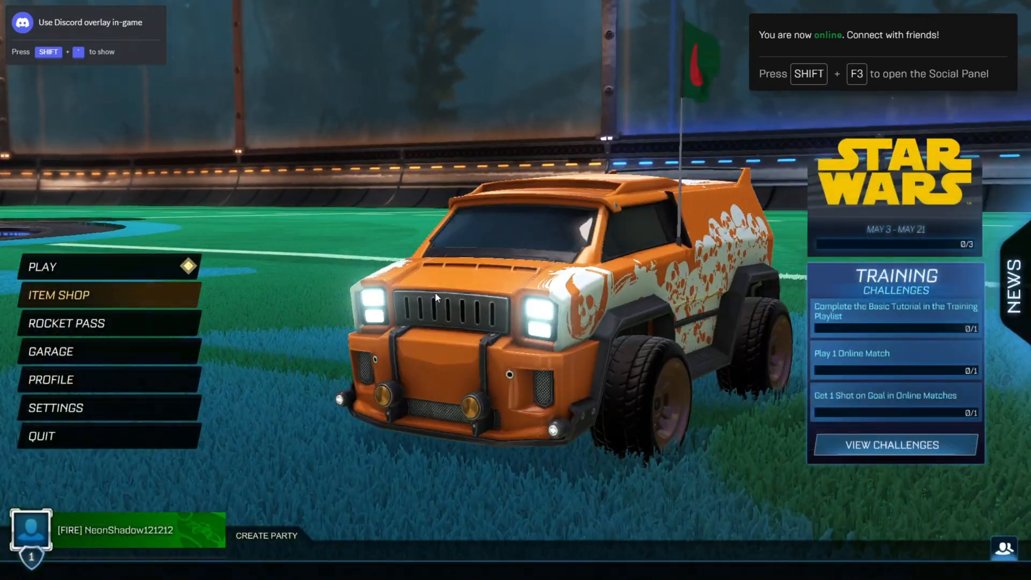
- In Rocket League audio settings, set volumes to 100% and Output Type to Headphones
left_click(55, 407)
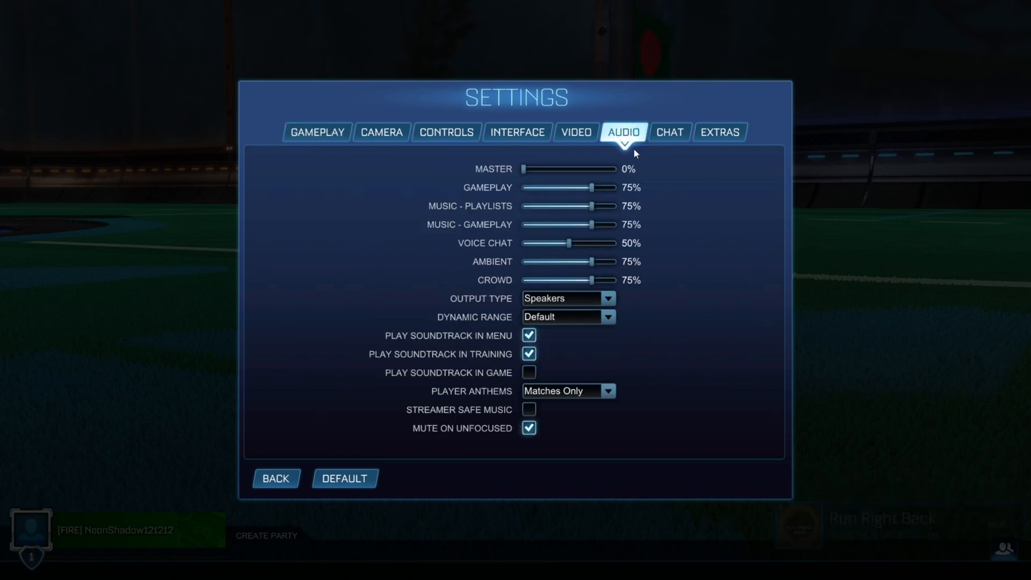
left_click_drag(575, 187, 614, 187)
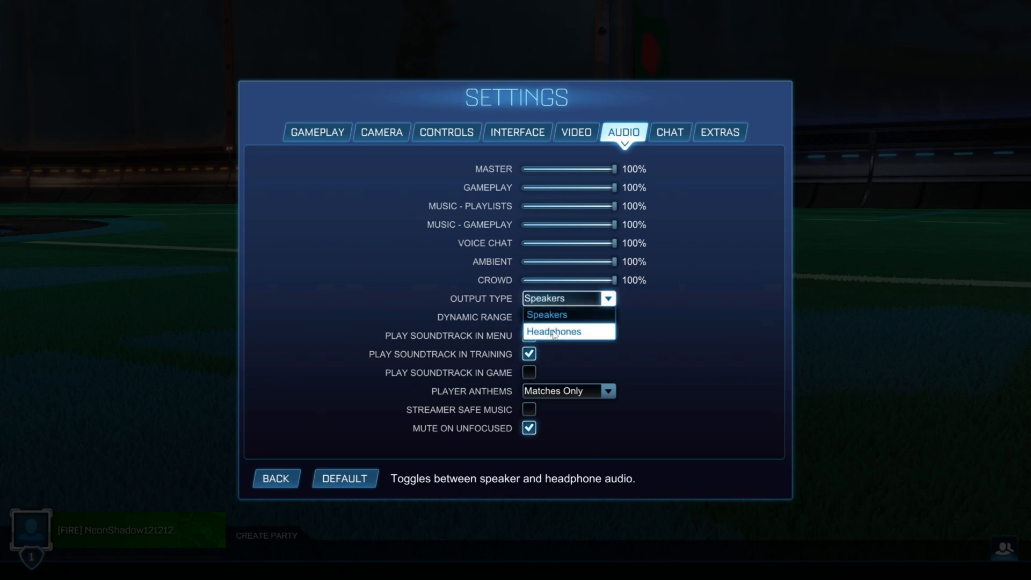
left_click(554, 331)
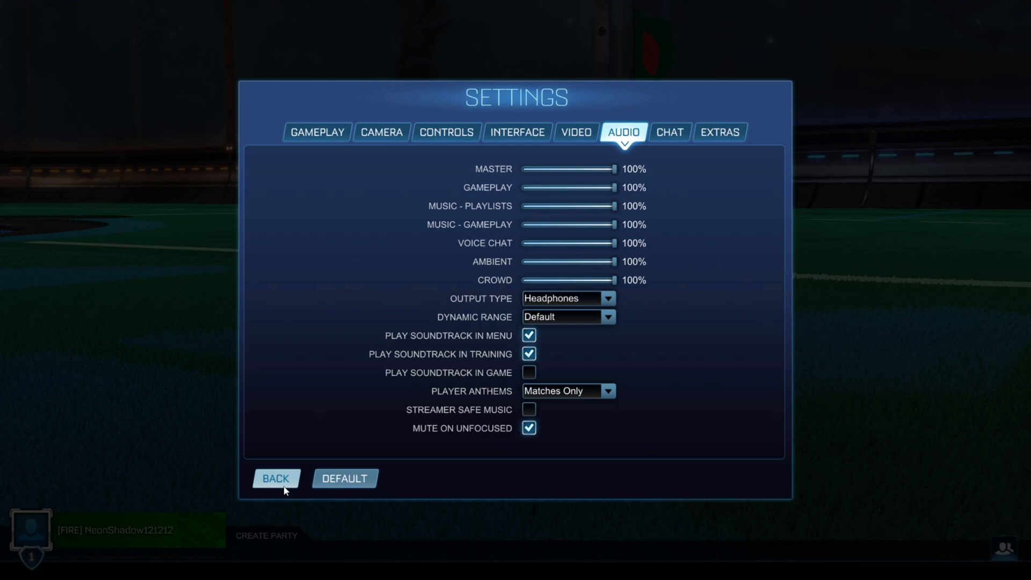
left_click(275, 478)
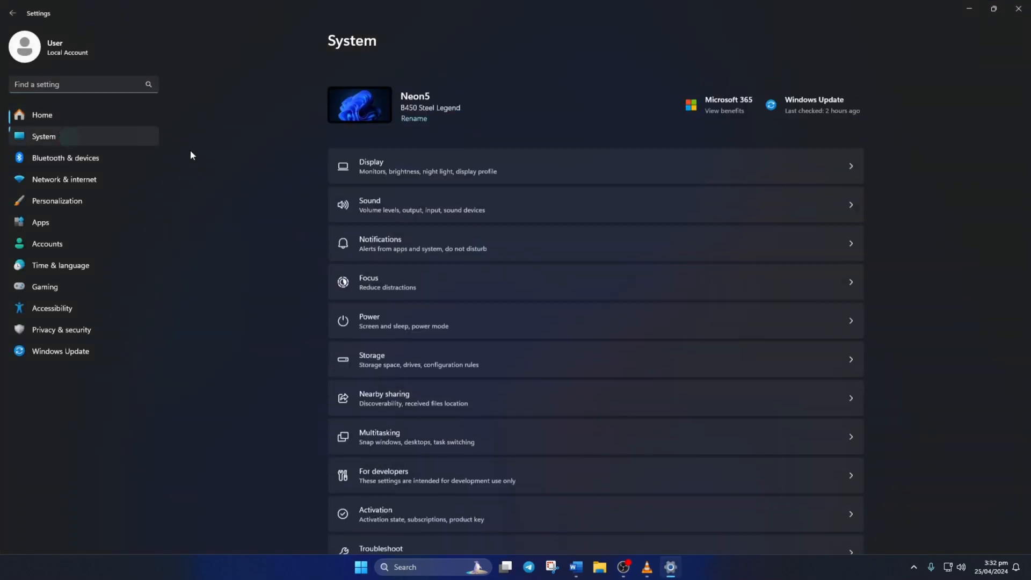
- Choose Digital Audio (S/PDIF) as the Windows sound output and raise its volume
scroll("down", 3)
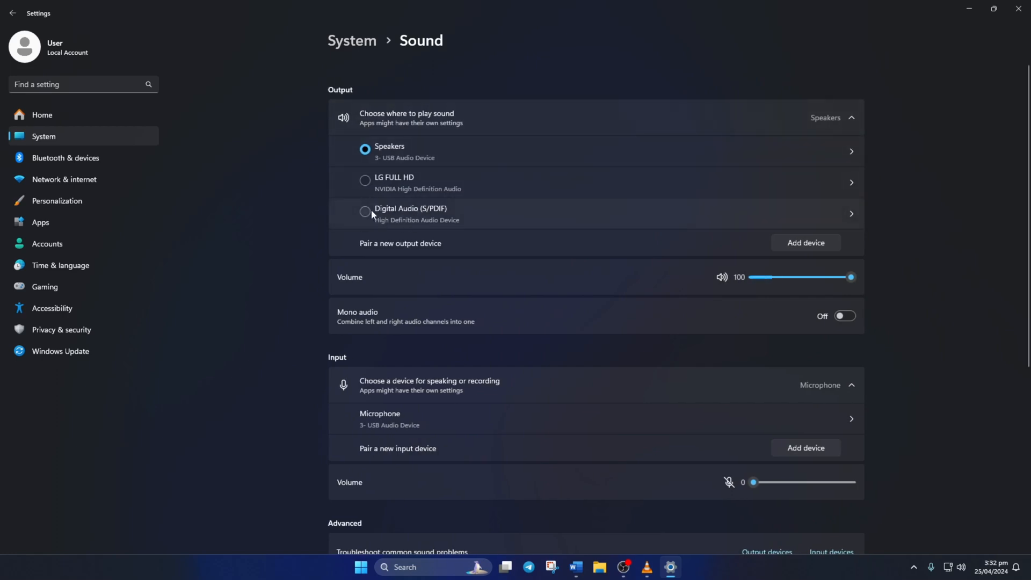
left_click(366, 212)
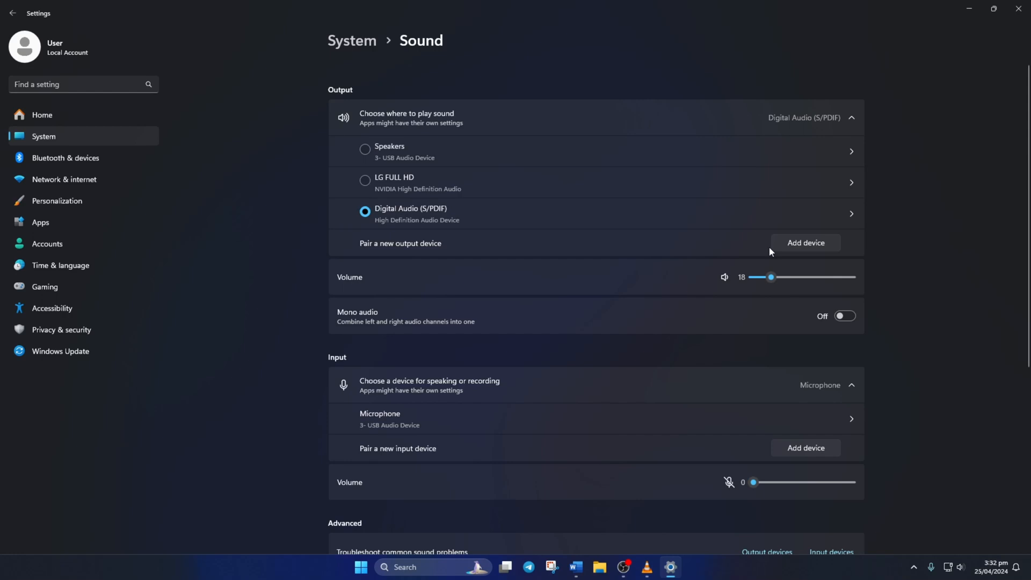
left_click_drag(770, 277, 860, 277)
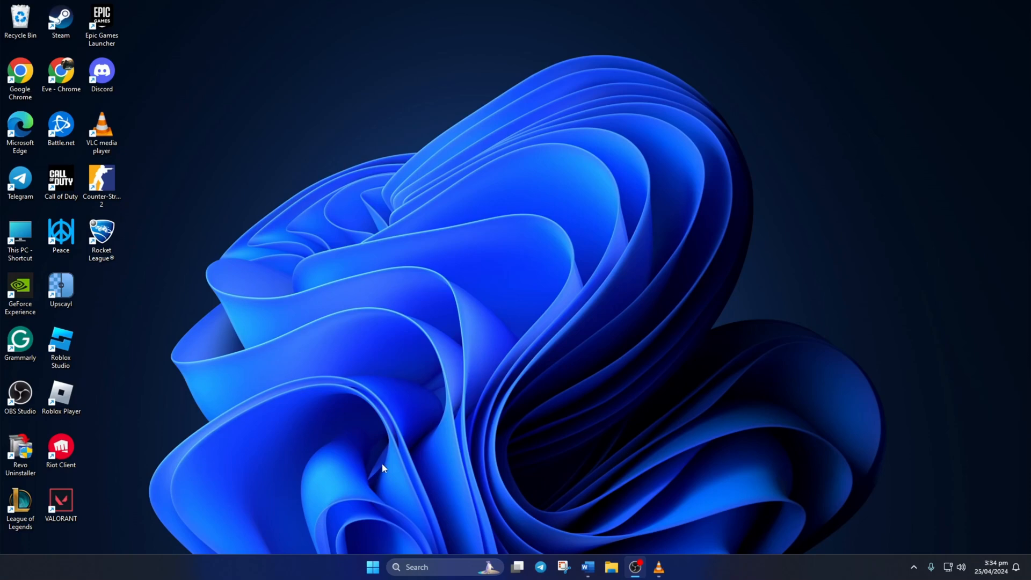
- Confirm the USB Audio Device speaker driver is up to date, then show Start's power options
type("device Manager")
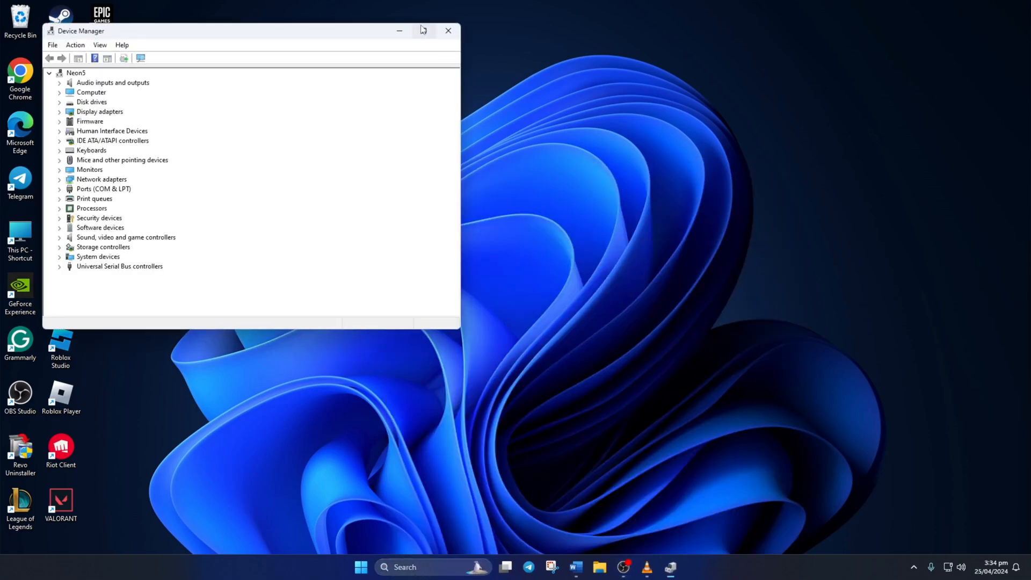
left_click(424, 30)
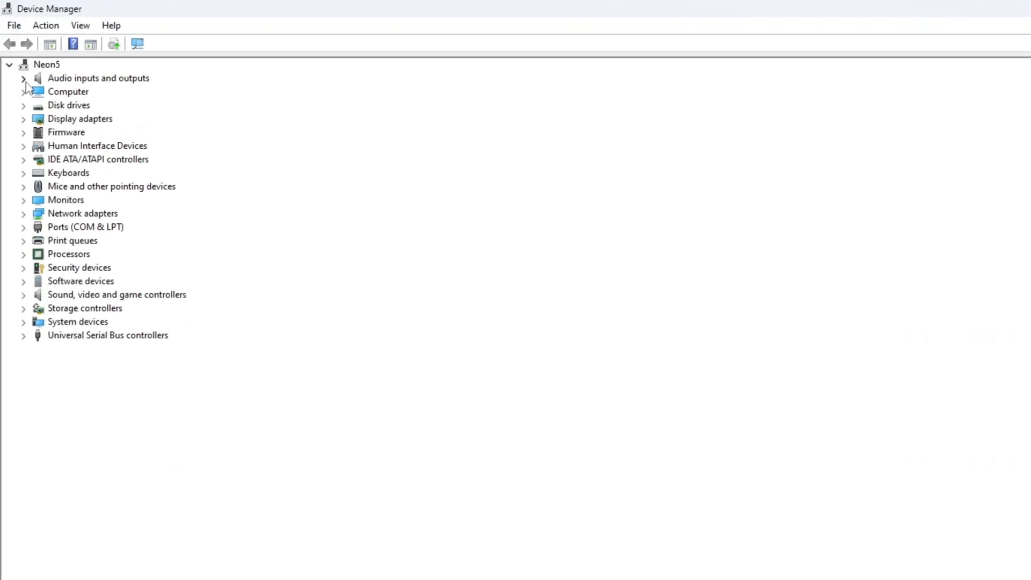
left_click(23, 78)
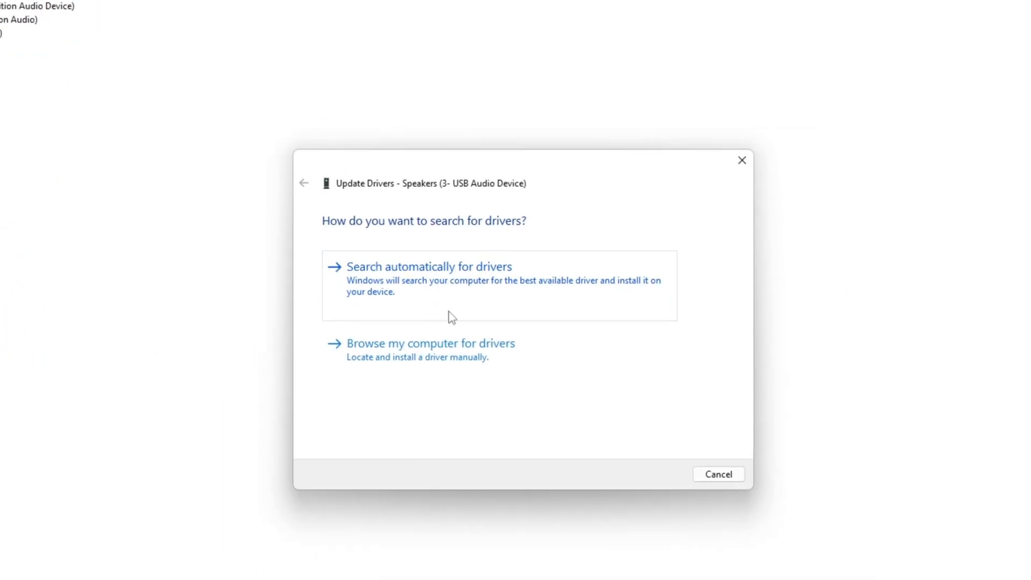
left_click(427, 266)
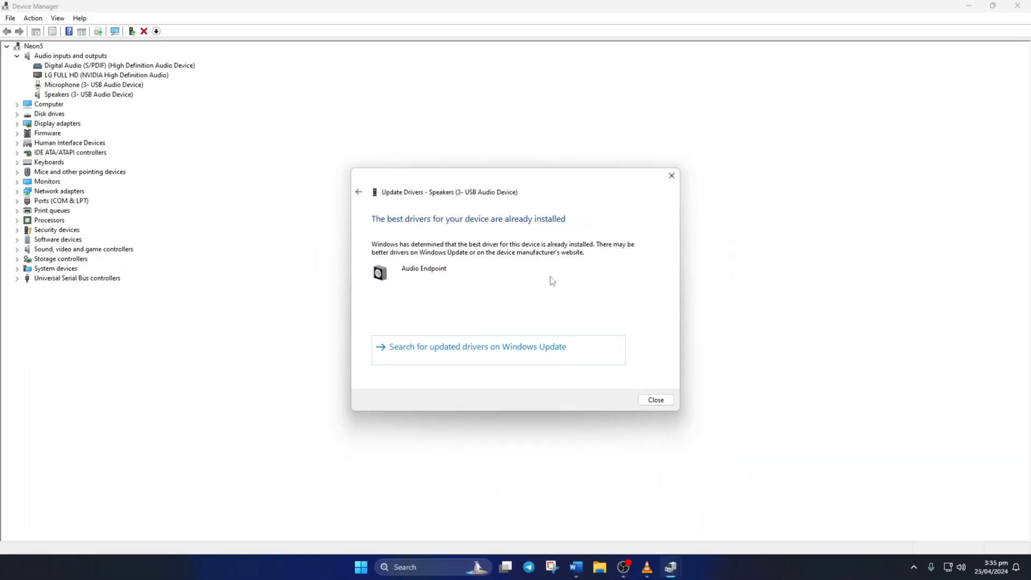
mouse_move(471, 238)
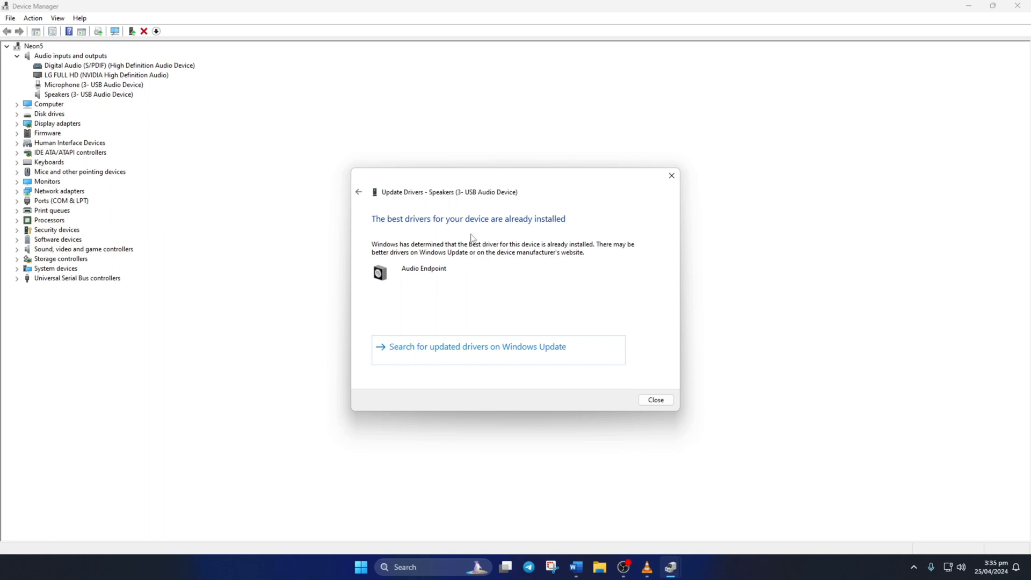
mouse_move(564, 233)
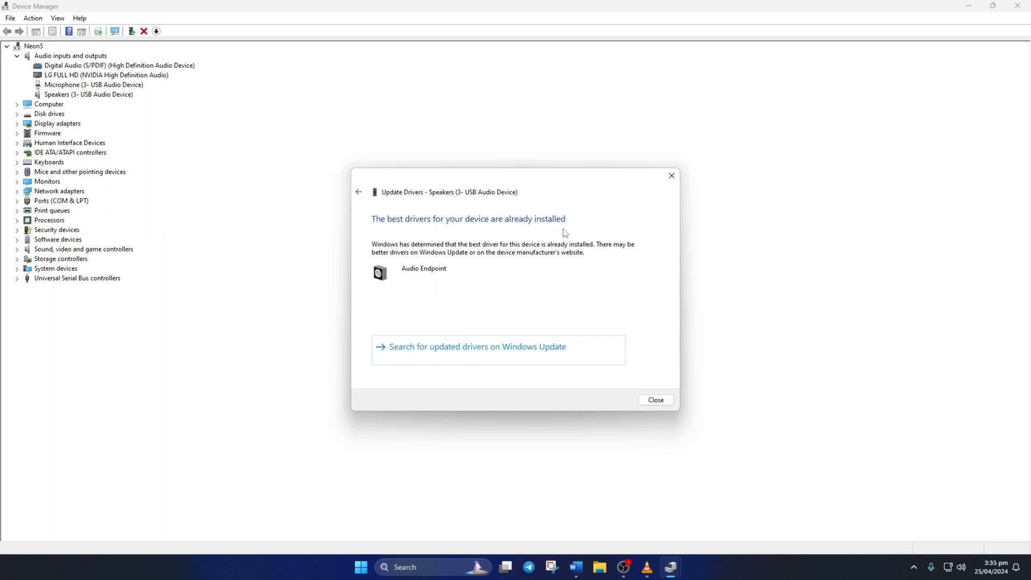
left_click(654, 400)
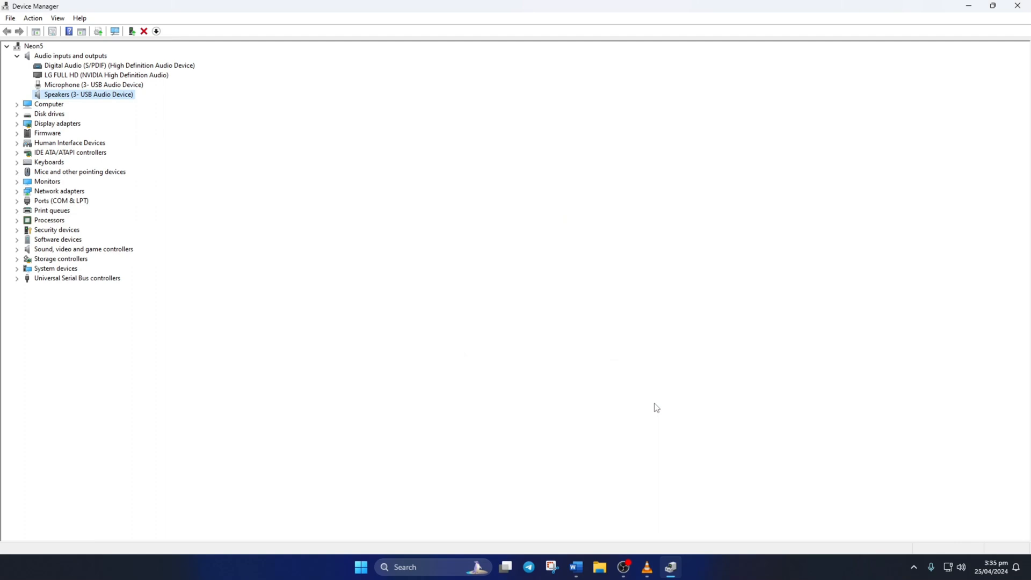
left_click(360, 566)
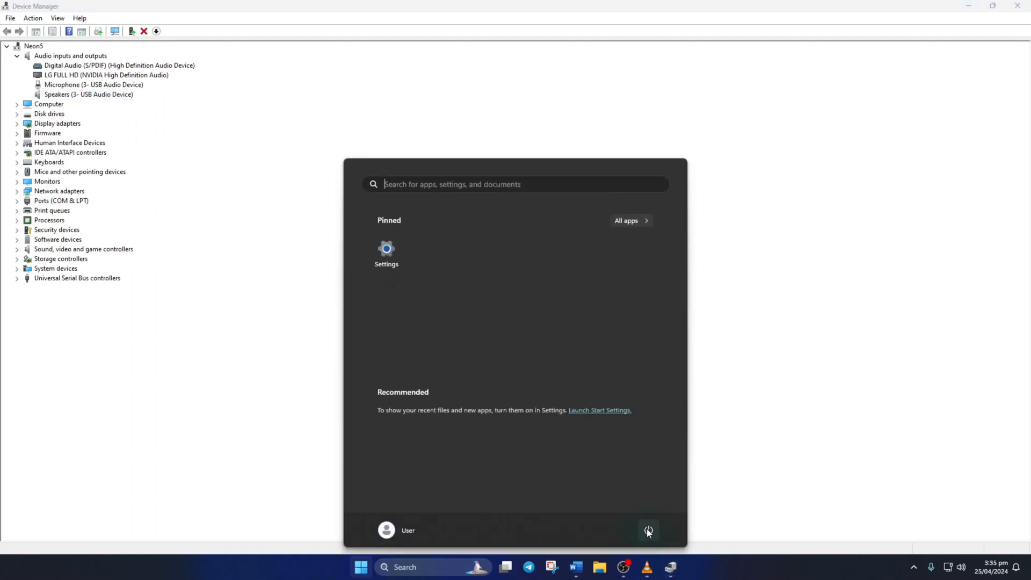
left_click(648, 530)
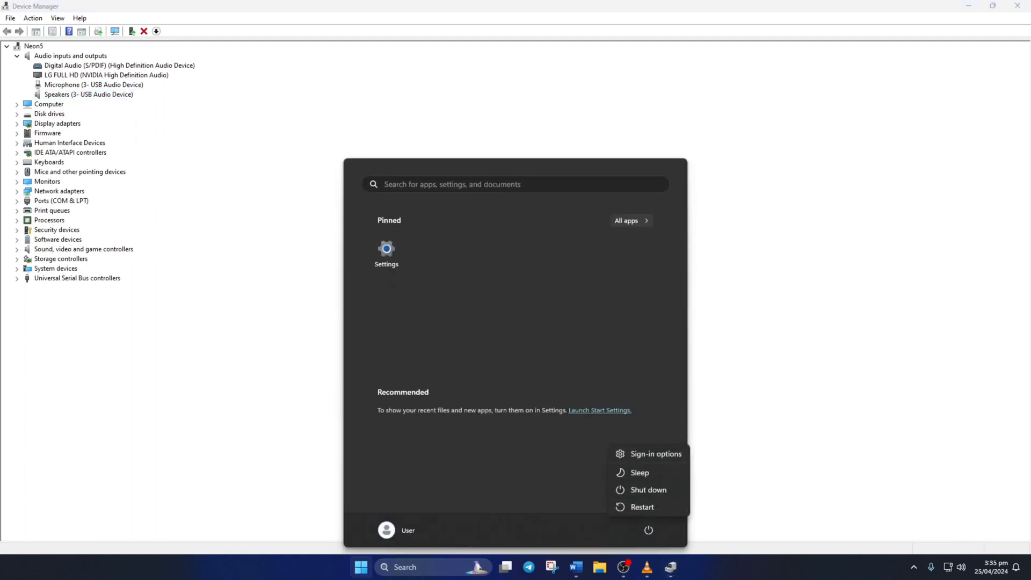